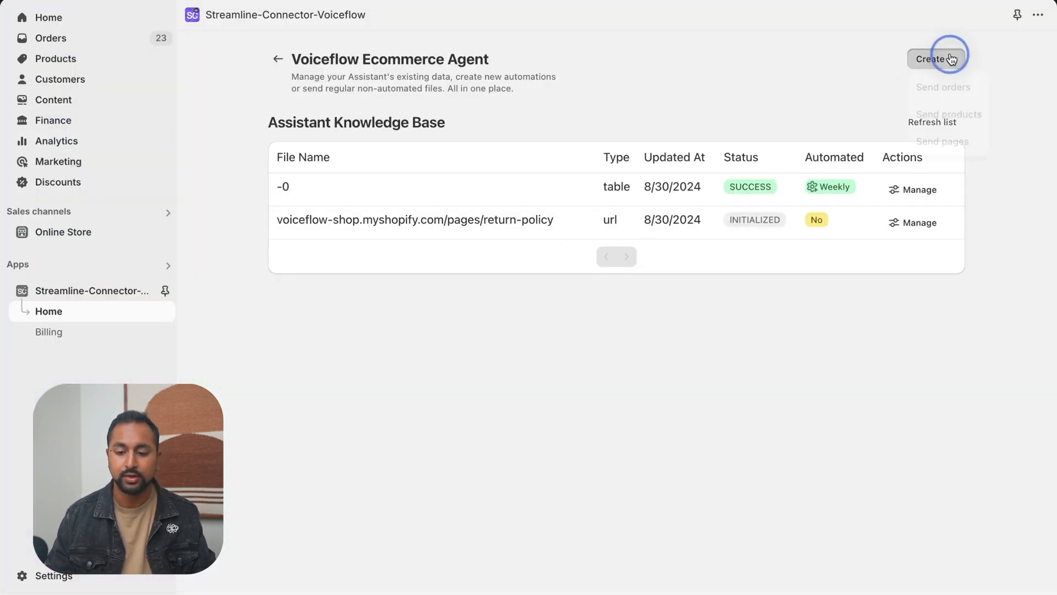
Step: Run the order status test so the chat returns order #1175 out for delivery, then the main menu
{"action": "left_click", "coordinate": [943, 86]}
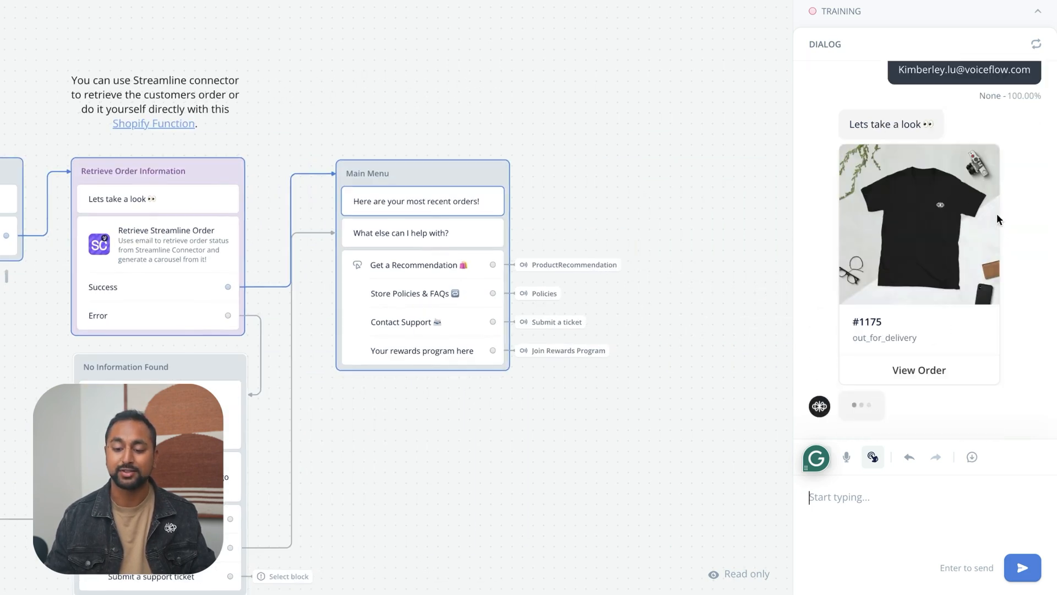
{"action": "scroll", "scroll_direction": "down", "scroll_amount": 3}
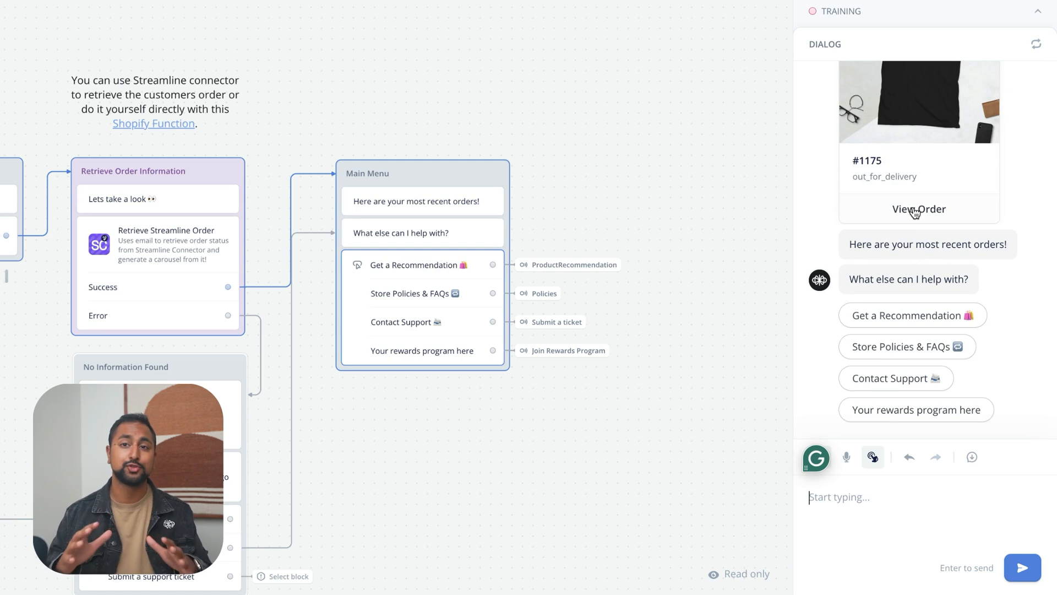
{"action": "mouse_move", "coordinate": [527, 394]}
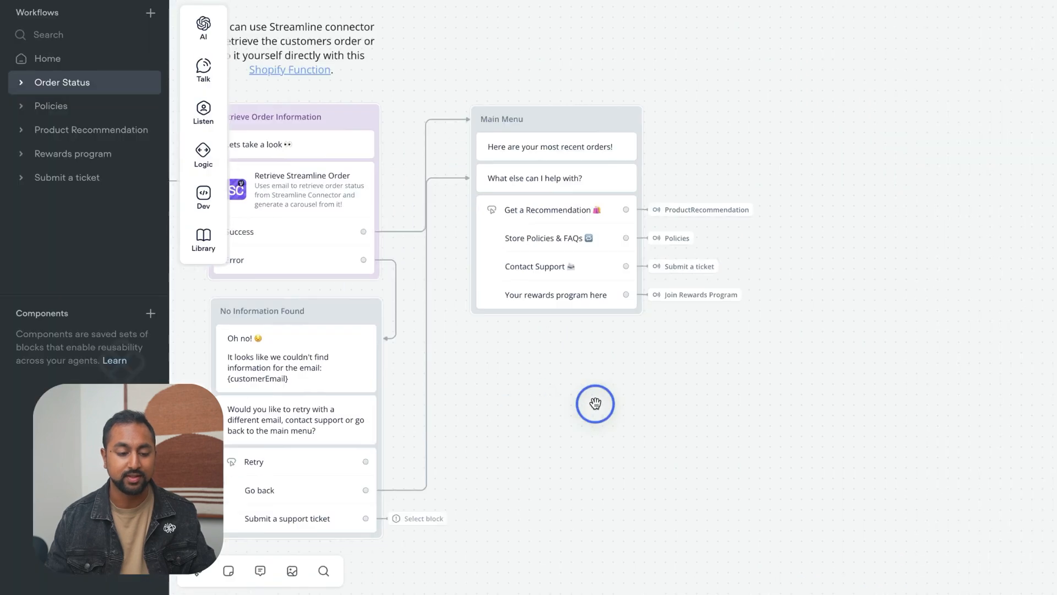
Step: View the Product Recommendation workflow, return to Order Status, and follow the Shopify Function note link
{"action": "left_click", "coordinate": [92, 130]}
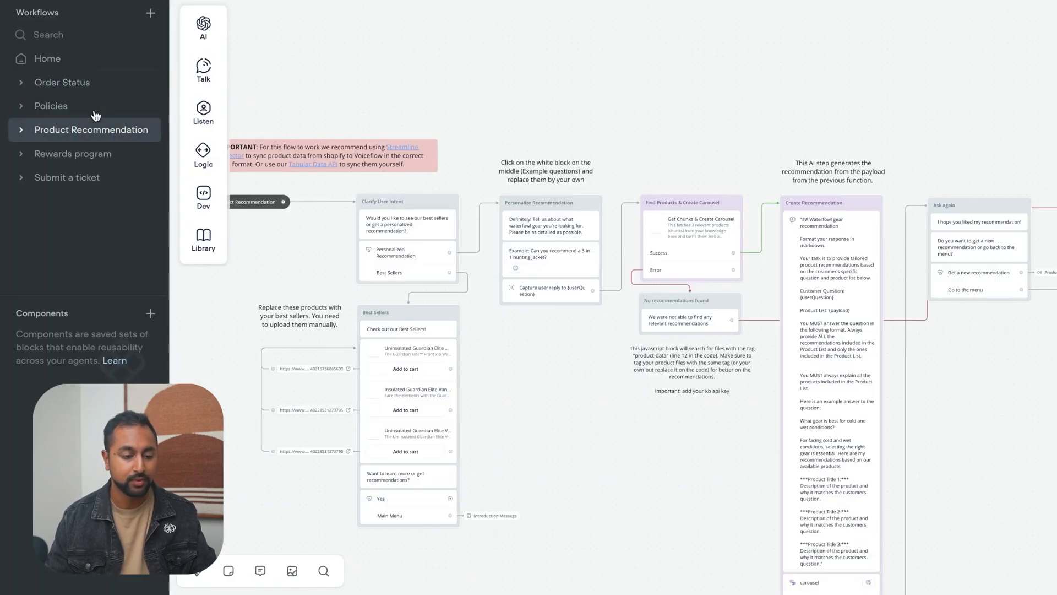
{"action": "left_click", "coordinate": [61, 83]}
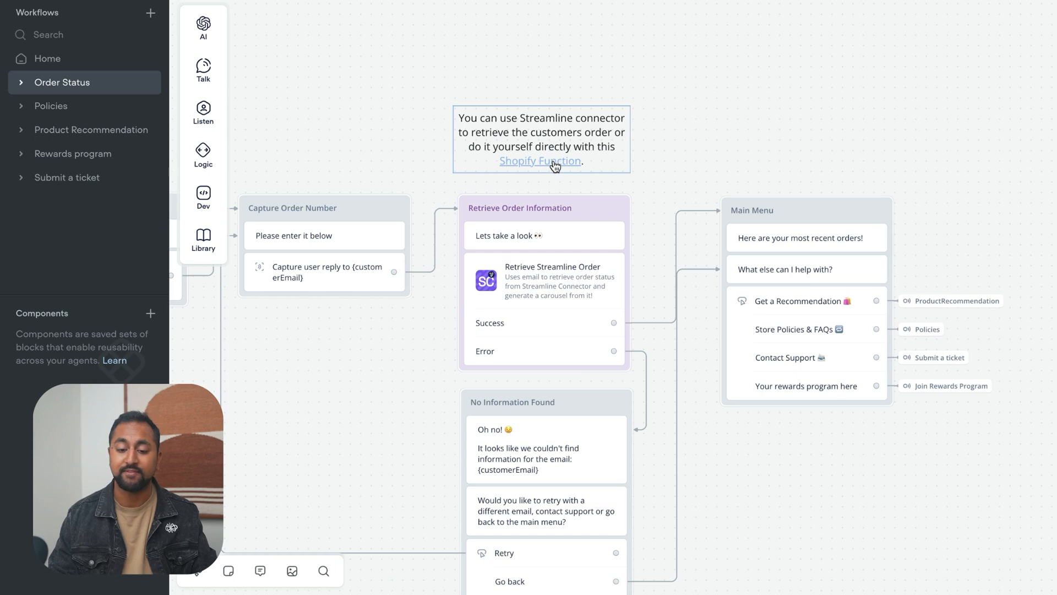
{"action": "left_click", "coordinate": [540, 161]}
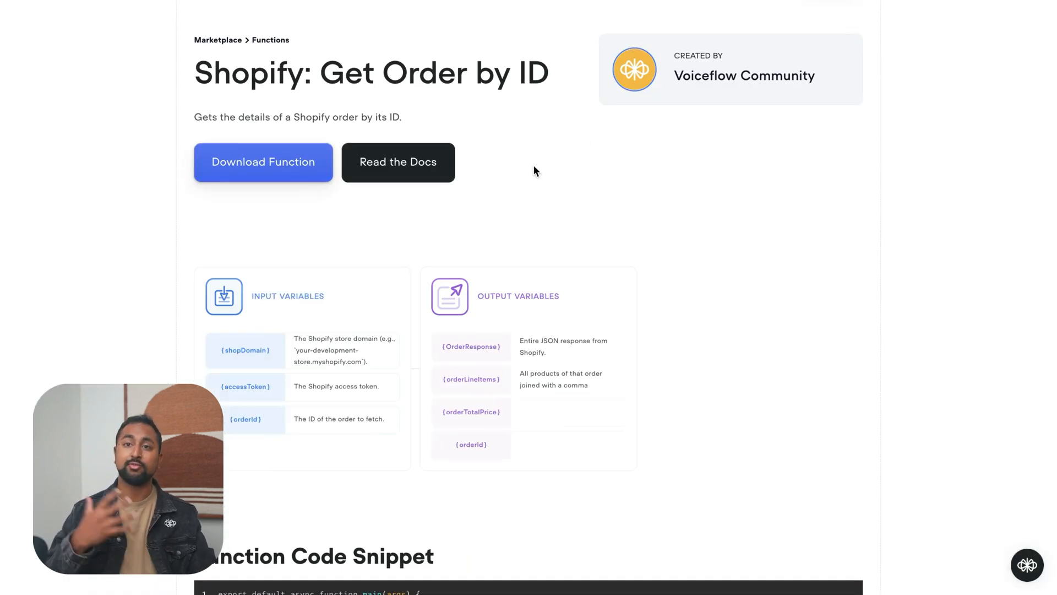
Step: Review the Shopify: Get Order by ID function's input and output variables and code
{"action": "scroll", "scroll_direction": "down", "scroll_amount": 3}
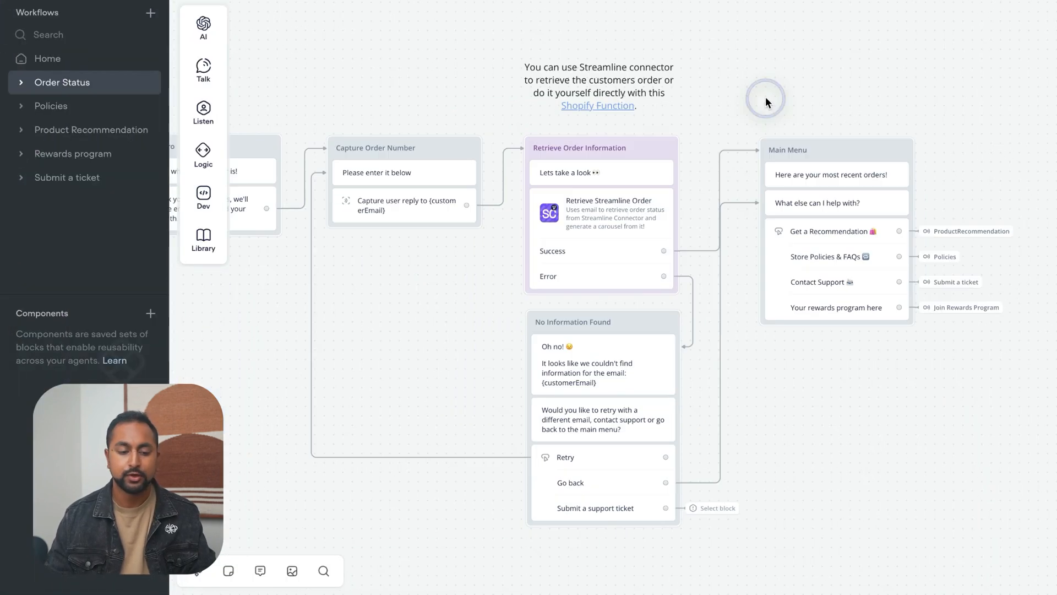
Step: Open Product Recommendation and bring up the Personalize Recommendation message with its waterfowl gear prompt
{"action": "left_click", "coordinate": [92, 130]}
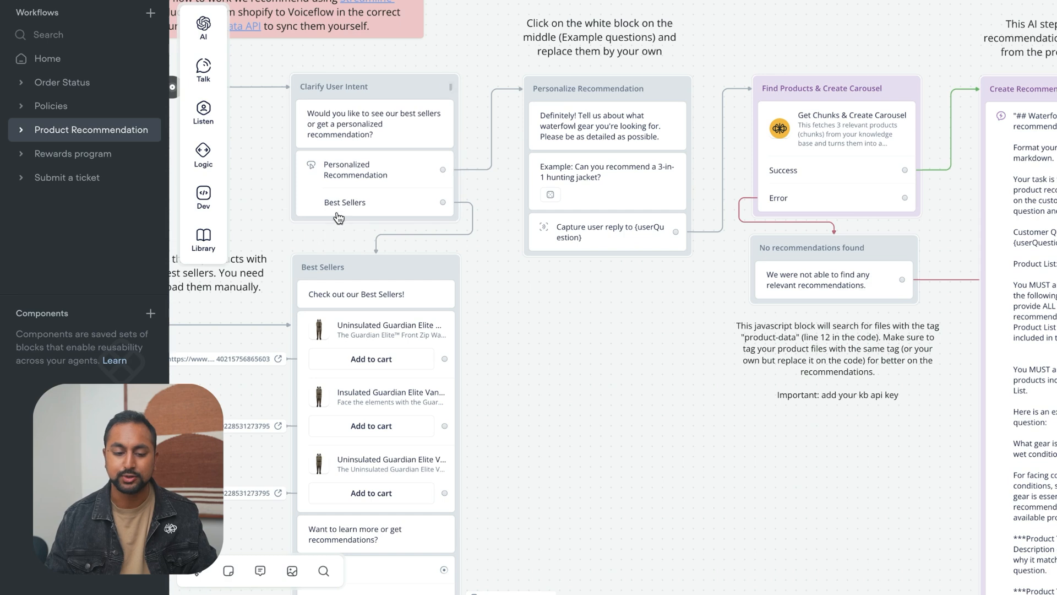
{"action": "mouse_move", "coordinate": [484, 260]}
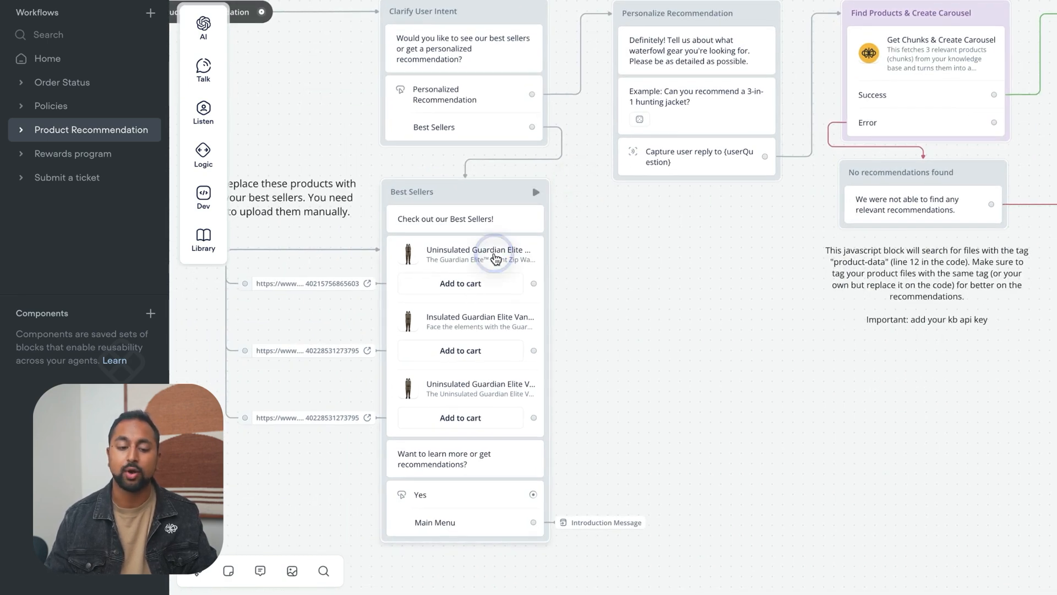
{"action": "left_click", "coordinate": [477, 254]}
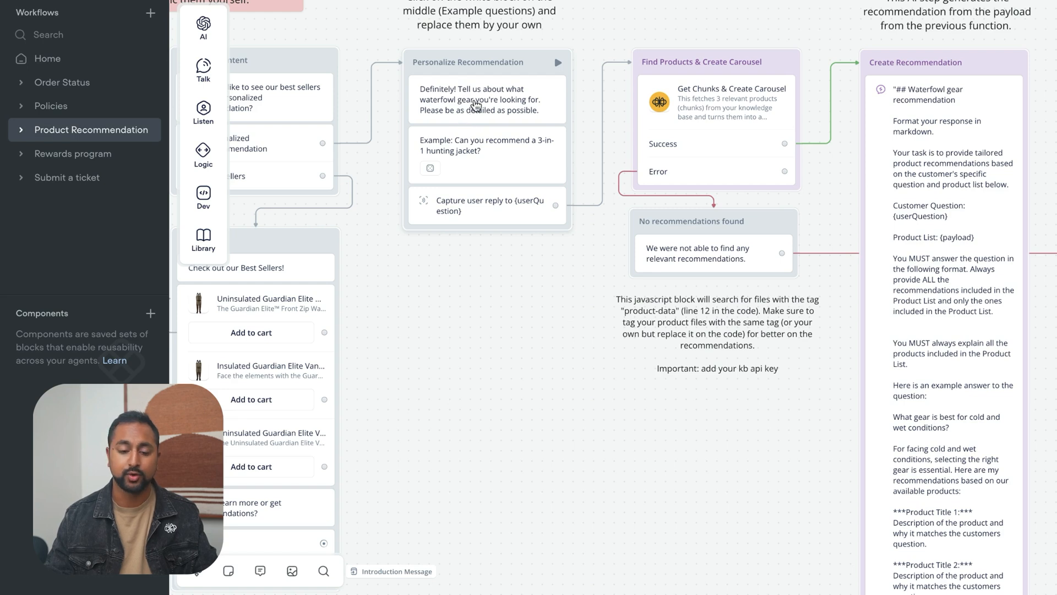
{"action": "left_click", "coordinate": [555, 308]}
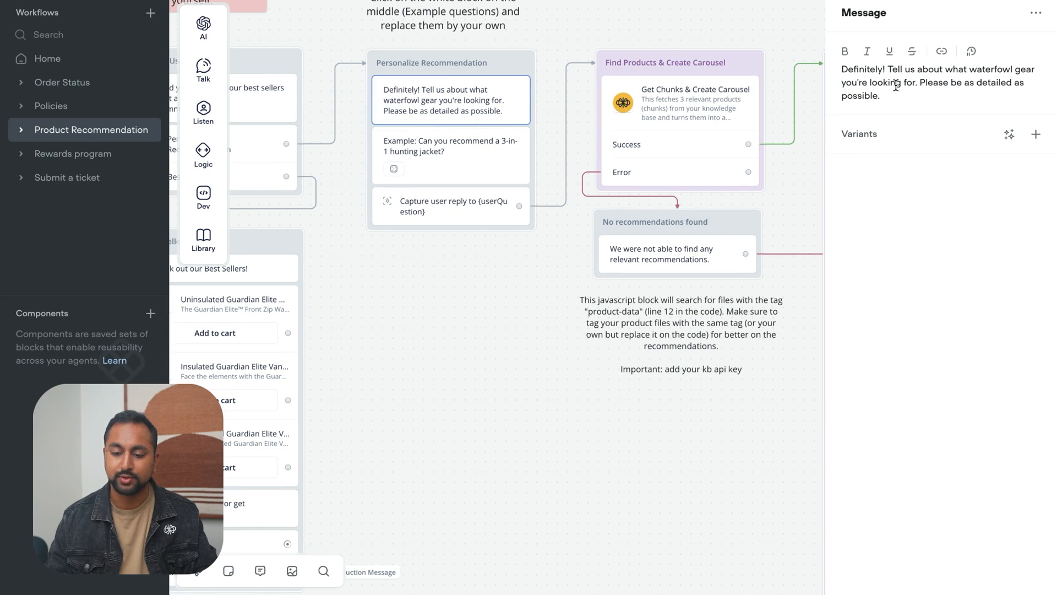
Step: Change the recommendation prompt to ask about Voiceflow gear instead of waterfowl gear
{"action": "type", "text": "Vpod"}
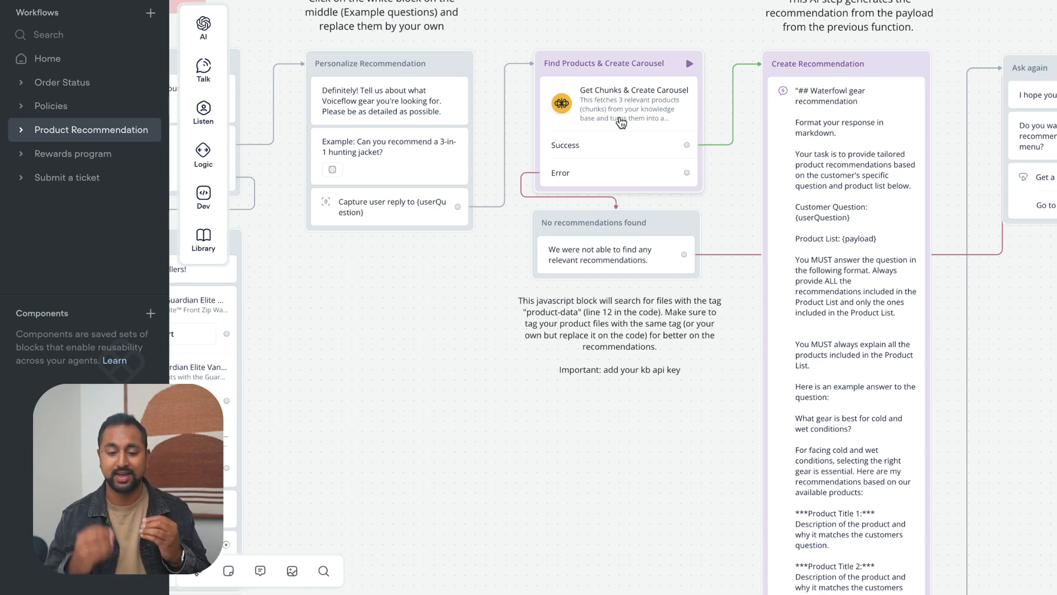
{"action": "left_click", "coordinate": [558, 312]}
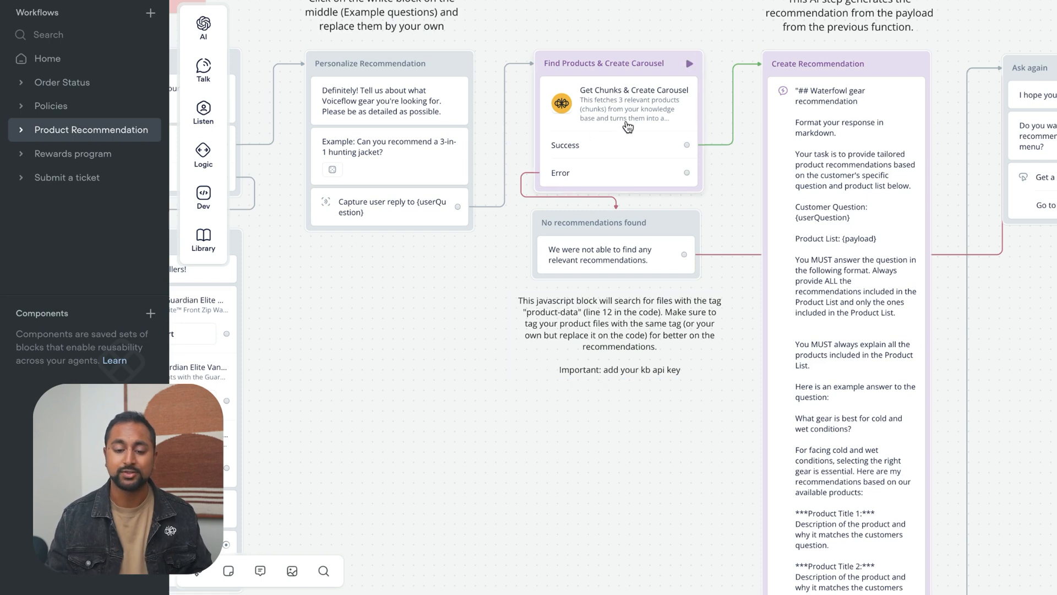
{"action": "mouse_move", "coordinate": [612, 128]}
{"action": "type", "text": "What is some"}
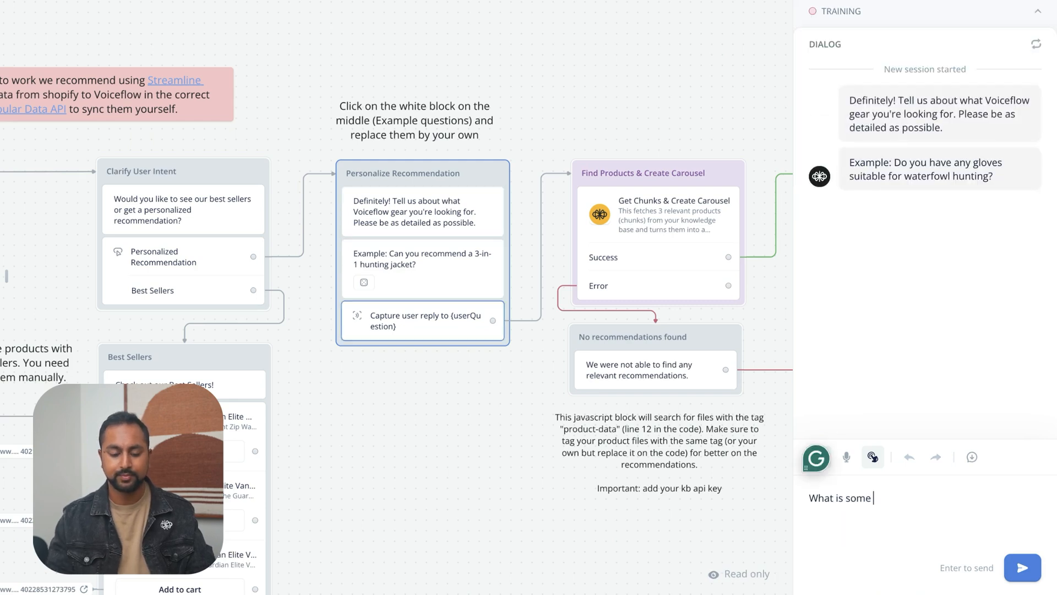
Step: Reply 'good stuff' in the test chat and review the winter gear recommendations with intent confidence shown
{"action": "type", "text": "good stuff d"}
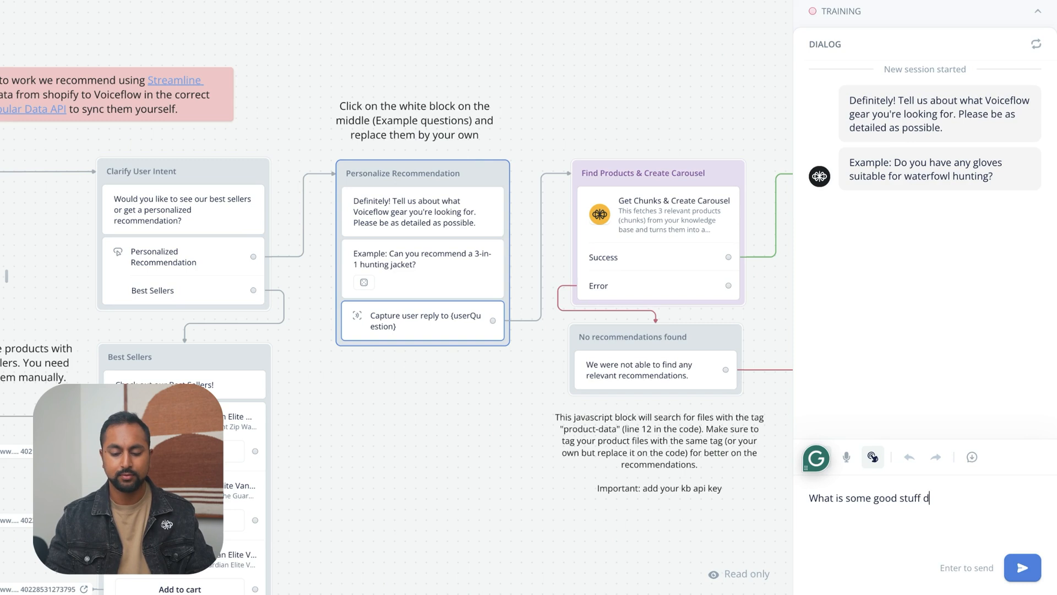
{"action": "left_click", "coordinate": [1022, 567]}
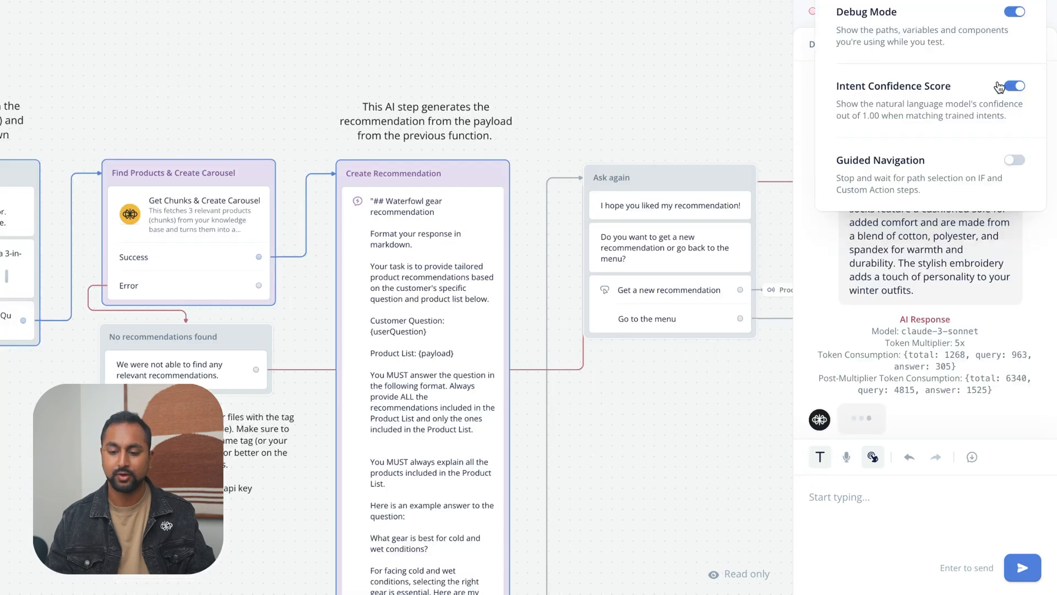
{"action": "left_click", "coordinate": [1014, 11]}
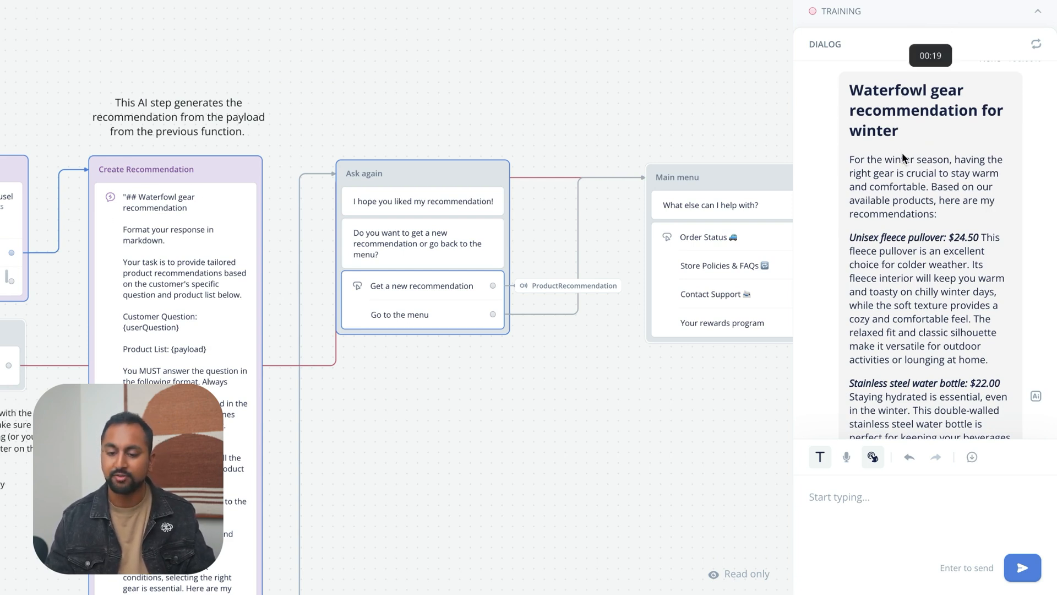
{"action": "scroll", "scroll_direction": "down", "scroll_amount": 3}
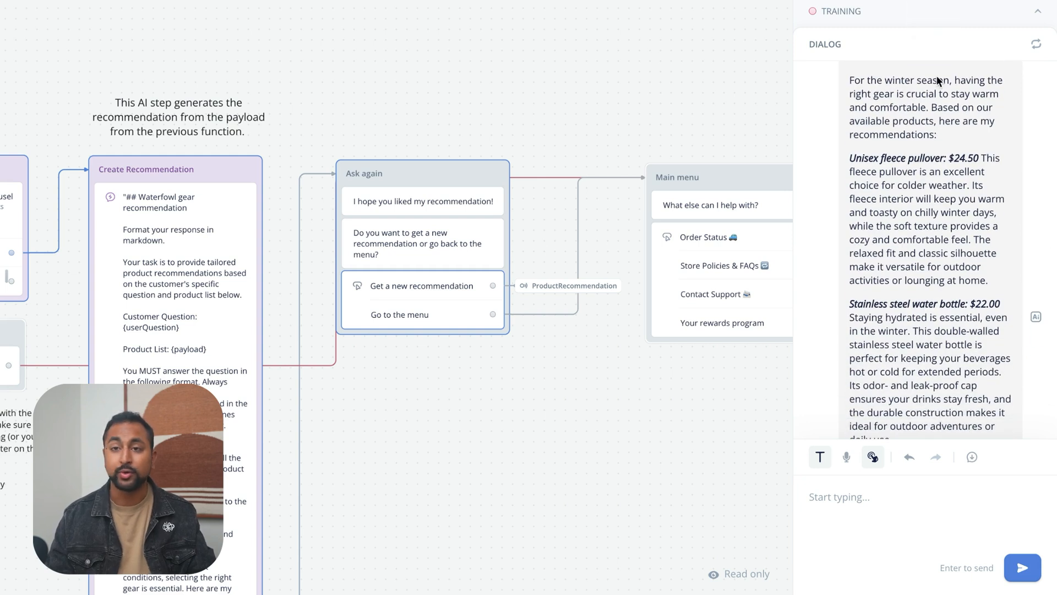
{"action": "scroll", "scroll_direction": "down", "scroll_amount": 3}
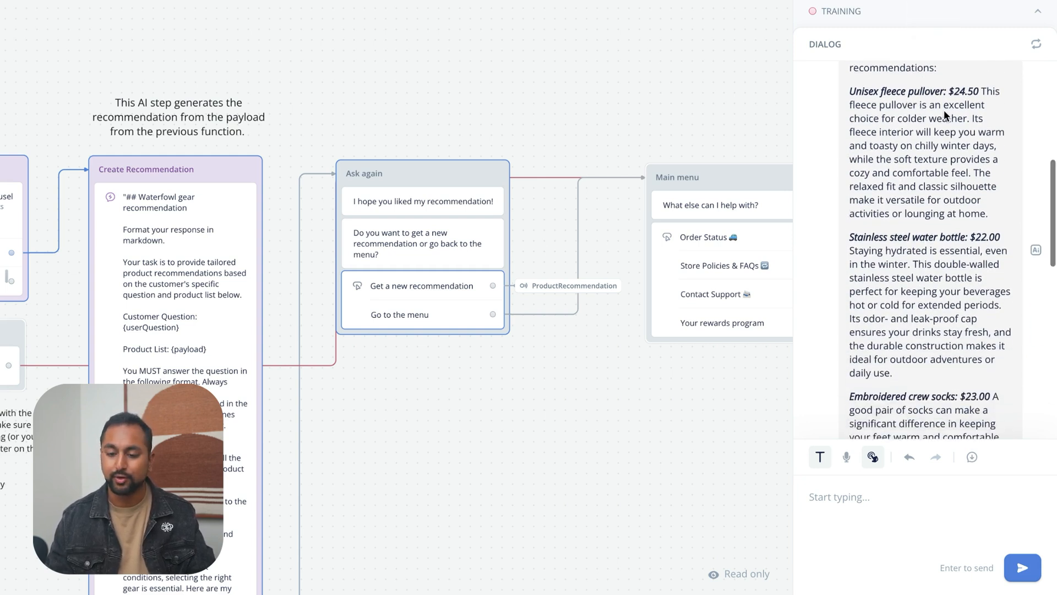
{"action": "scroll", "scroll_direction": "down", "scroll_amount": 3}
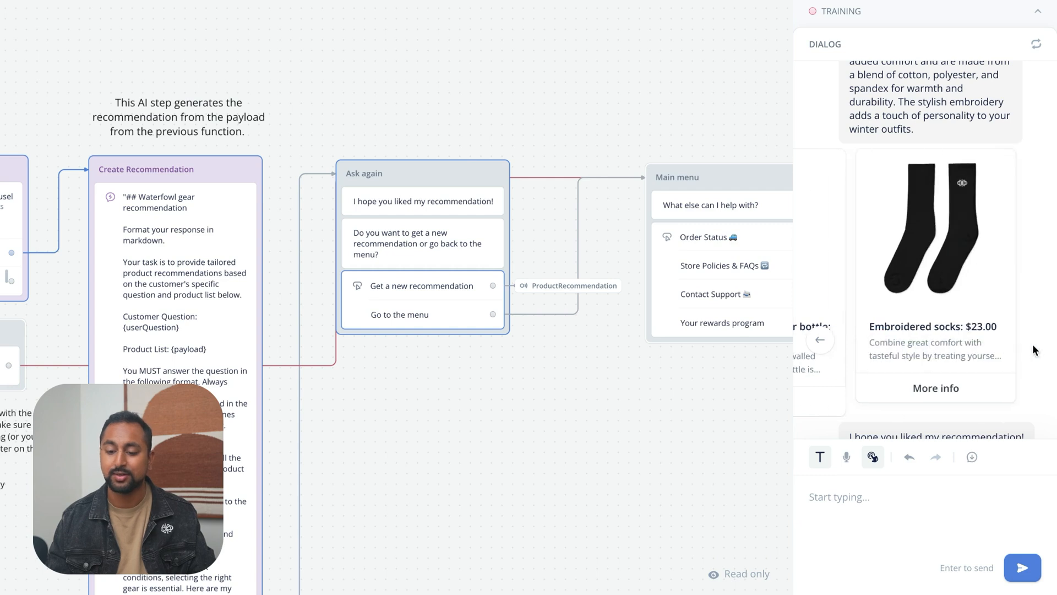
Step: Browse the product carousel and view more details on the Unisex fleece pullover
{"action": "left_click", "coordinate": [822, 339]}
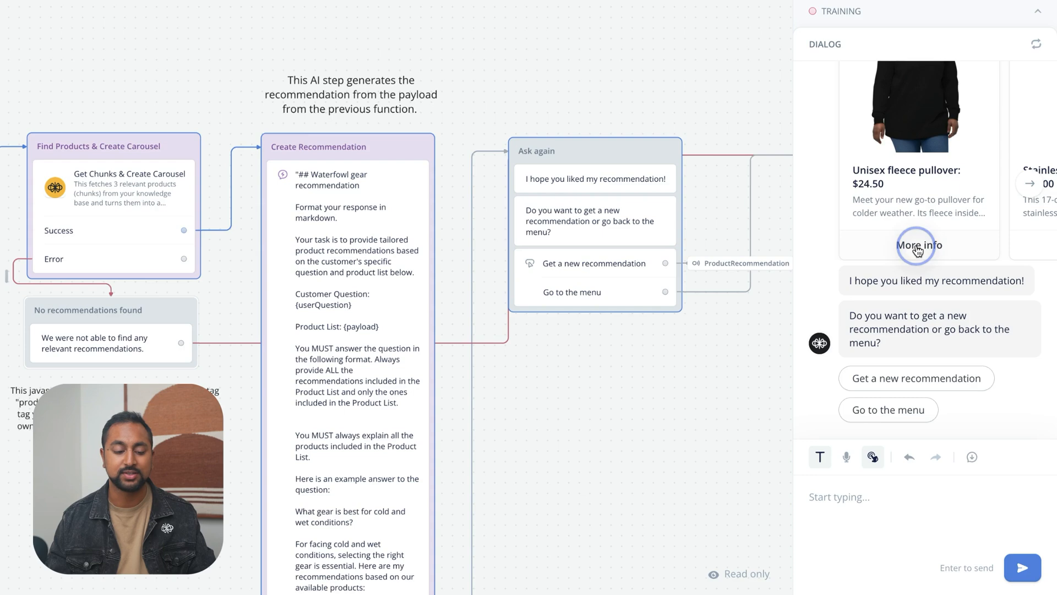
{"action": "left_click", "coordinate": [917, 244]}
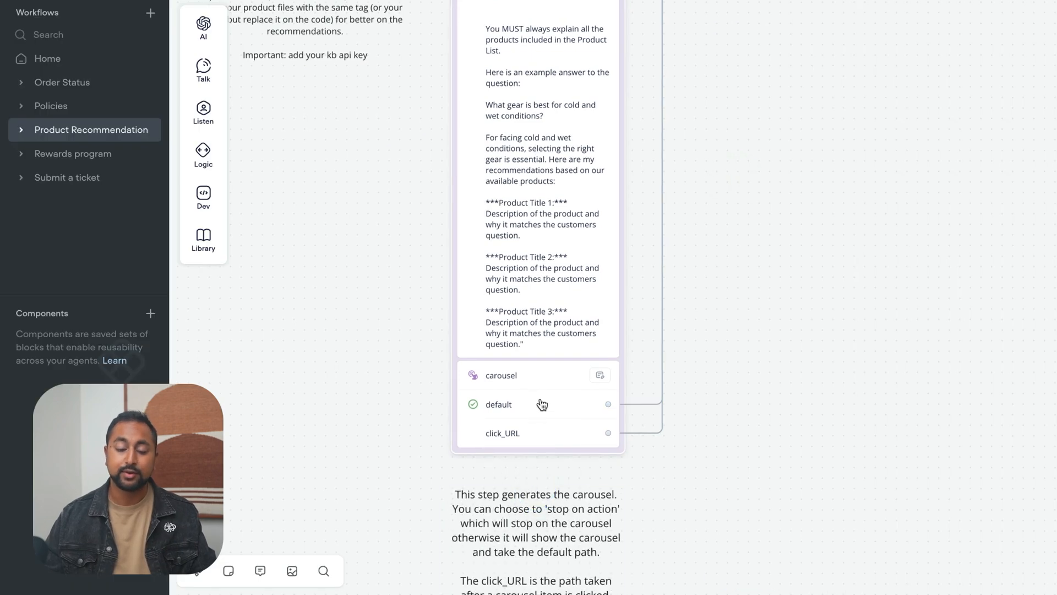
{"action": "mouse_move", "coordinate": [561, 402]}
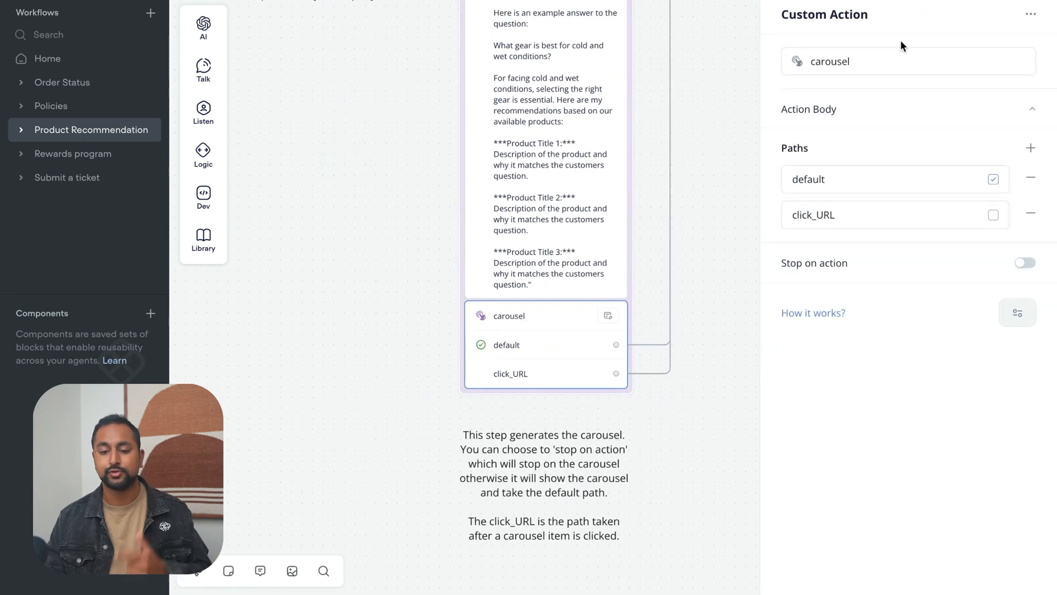
{"action": "left_click", "coordinate": [1031, 109]}
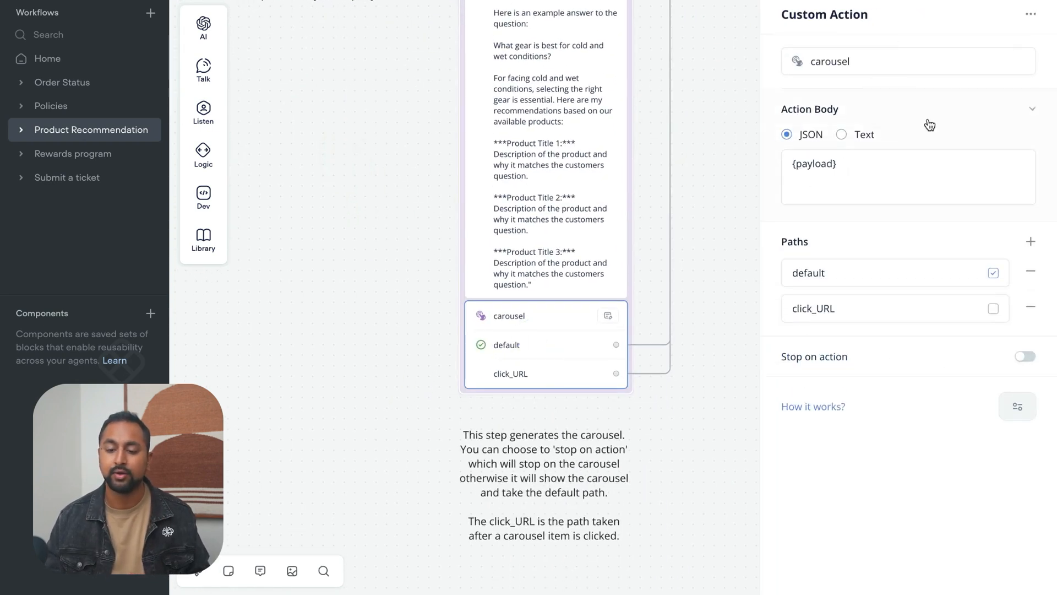
{"action": "left_click", "coordinate": [1030, 109]}
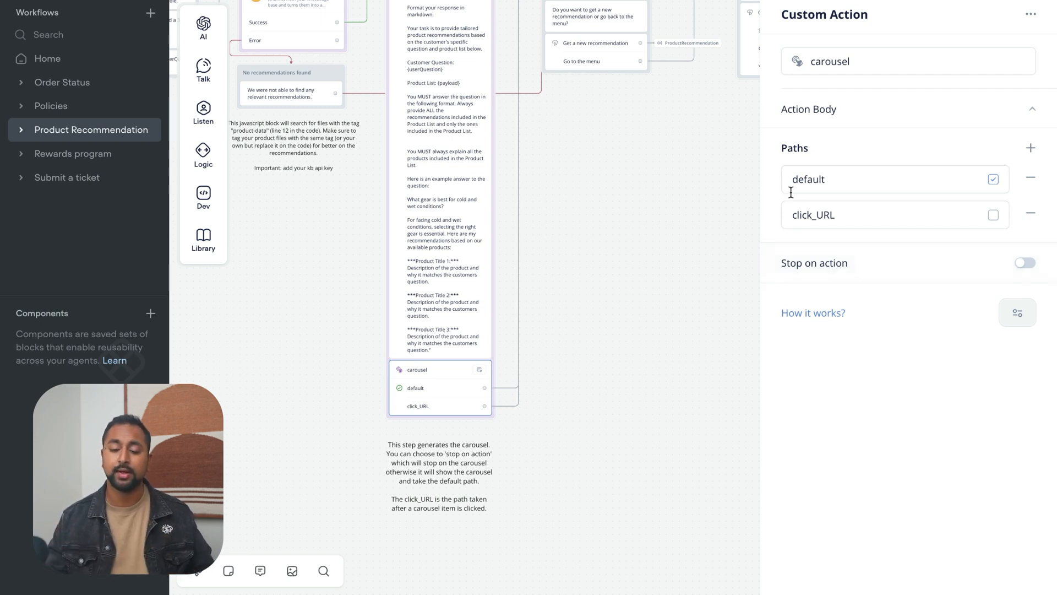
{"action": "mouse_move", "coordinate": [857, 271]}
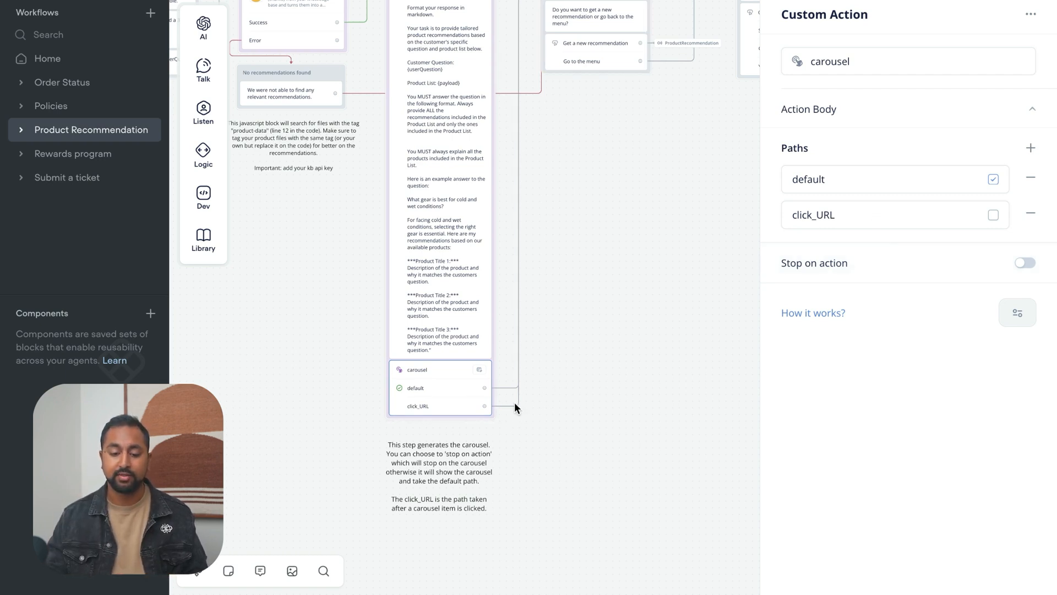
{"action": "mouse_move", "coordinate": [488, 341]}
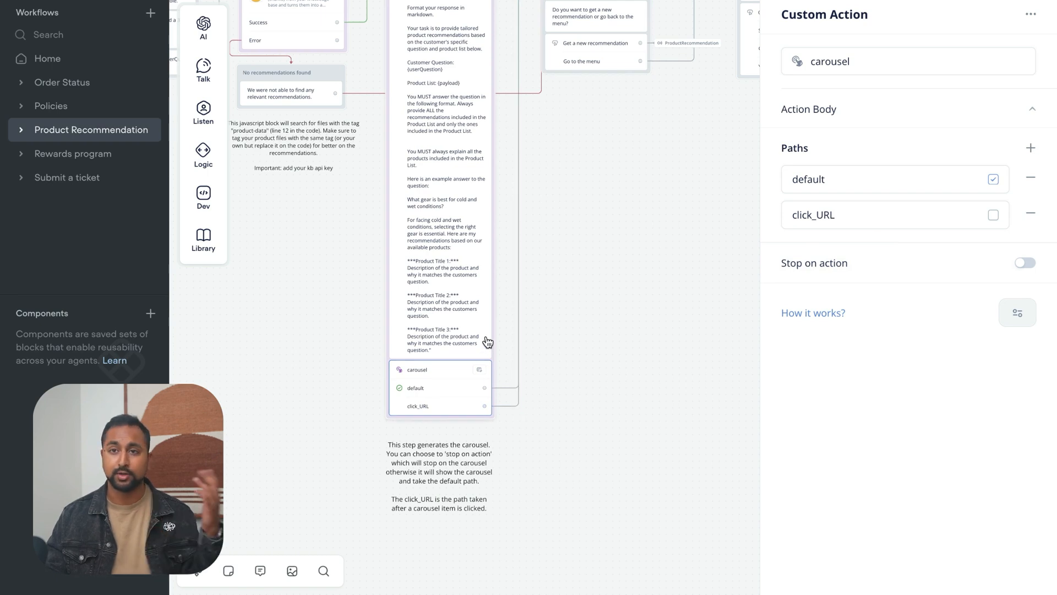
{"action": "mouse_move", "coordinate": [1044, 236]}
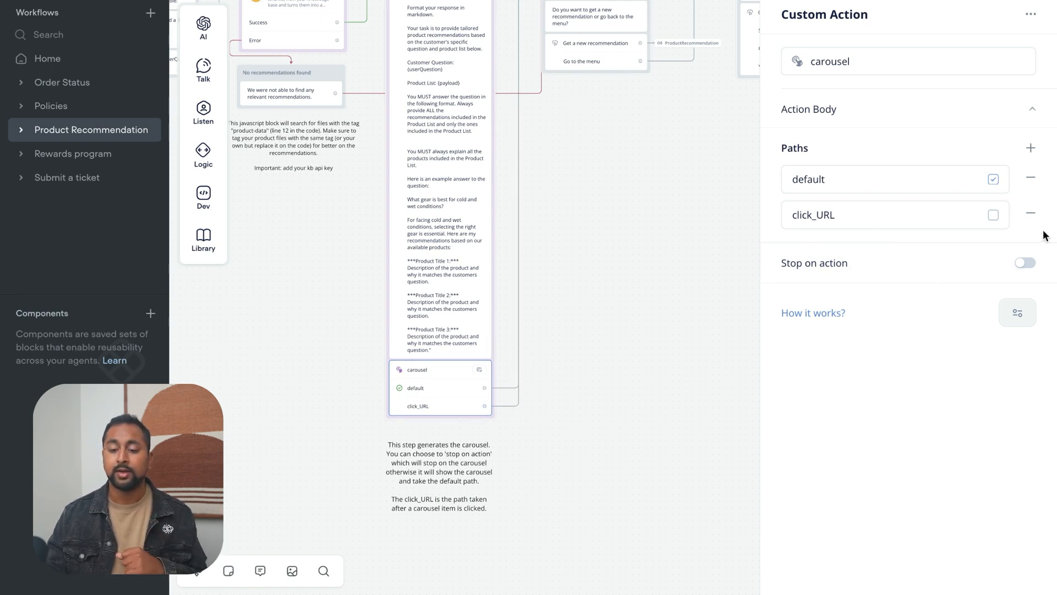
{"action": "mouse_move", "coordinate": [968, 280]}
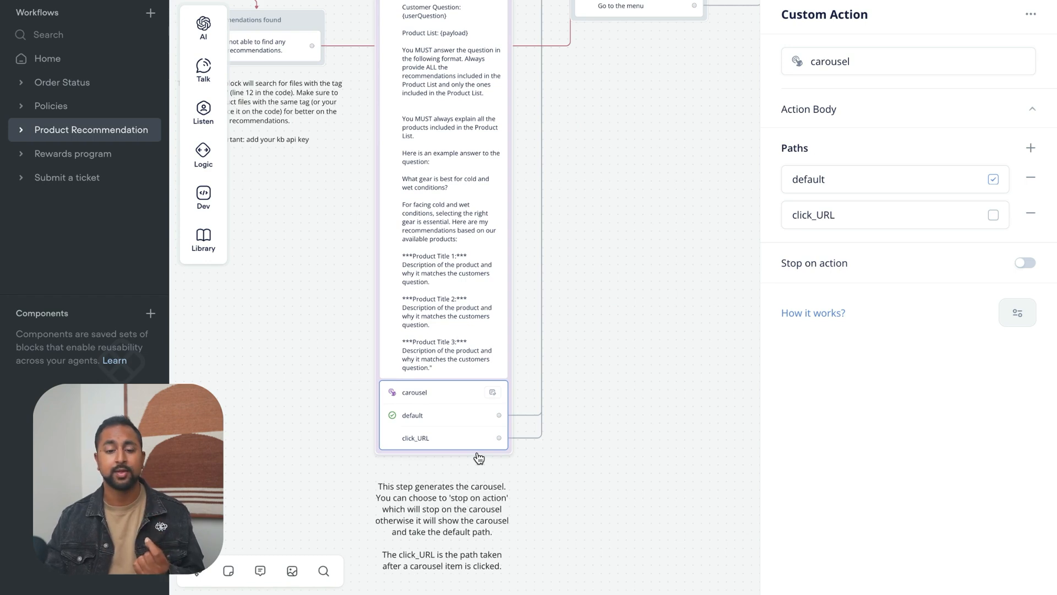
{"action": "left_click_drag", "start_coordinate": [499, 437], "coordinate": [564, 446]}
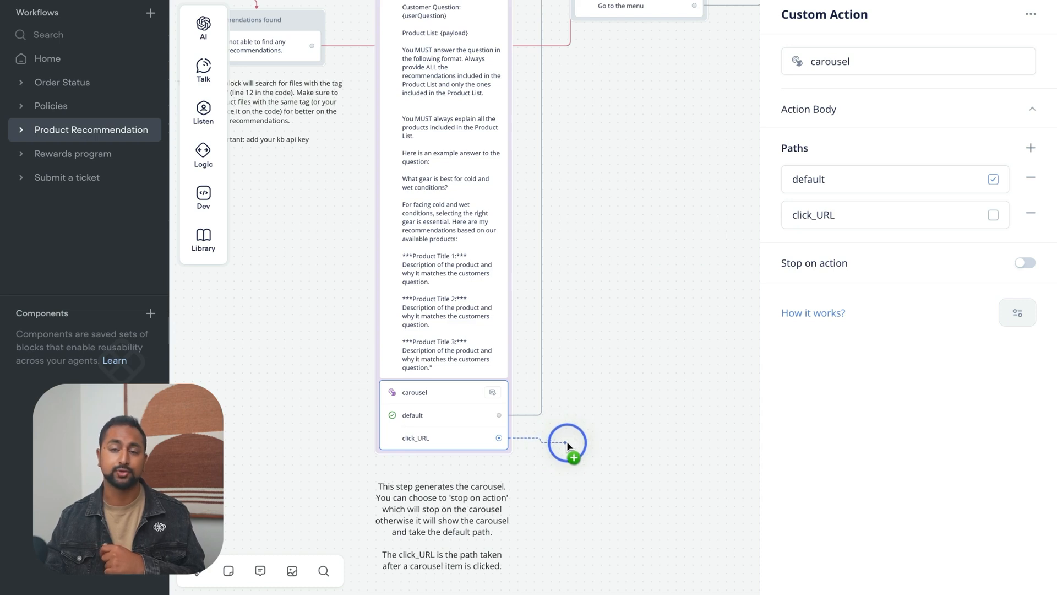
{"action": "left_click", "coordinate": [569, 444]}
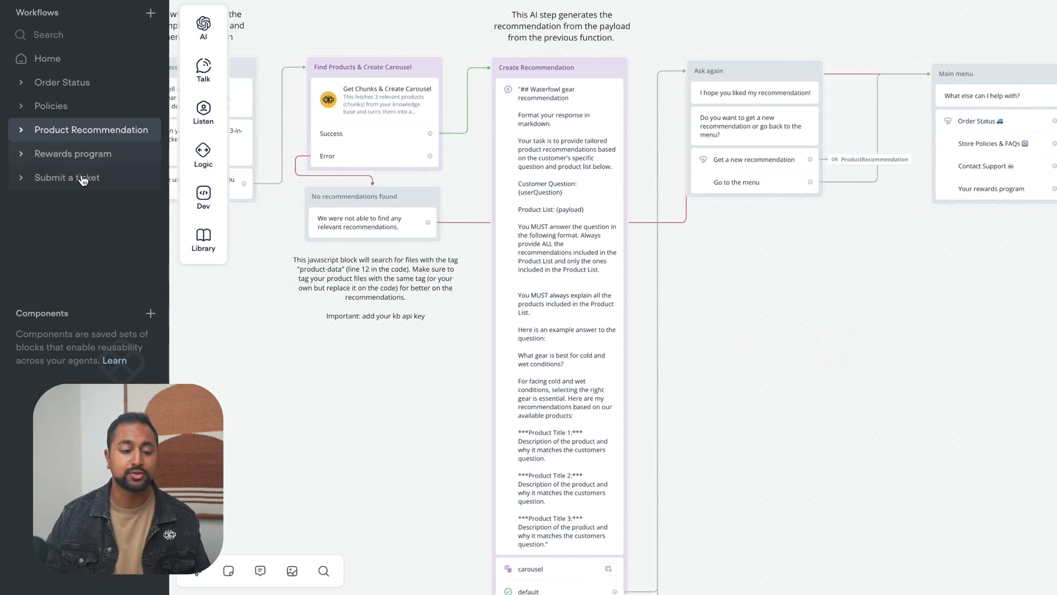
Step: Look through the Submit a ticket, Rewards program and Policies workflows, then return to Home's introduction message
{"action": "left_click", "coordinate": [66, 178]}
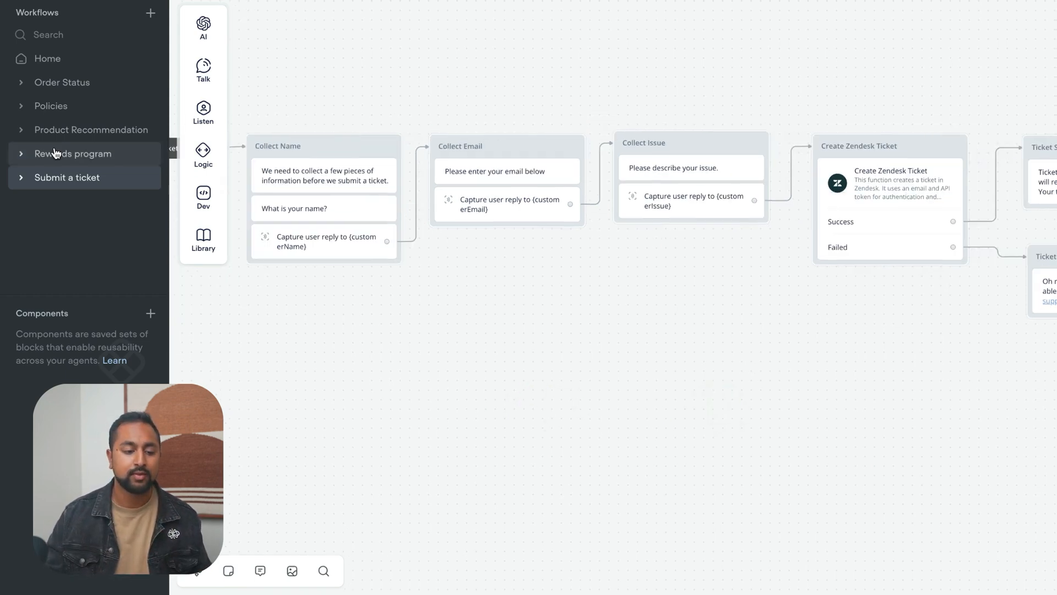
{"action": "left_click", "coordinate": [74, 153]}
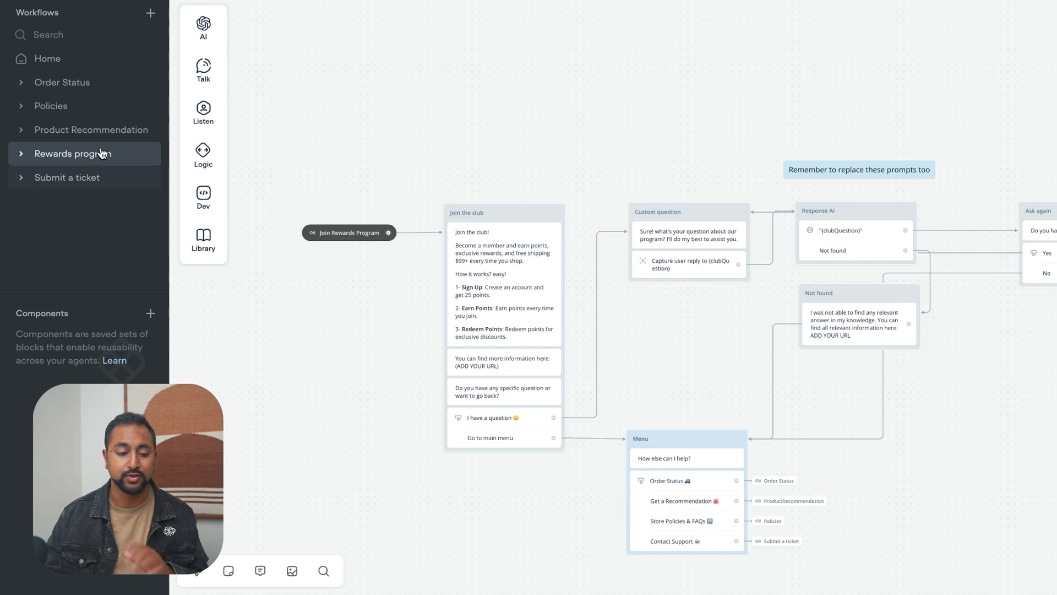
{"action": "left_click", "coordinate": [50, 106]}
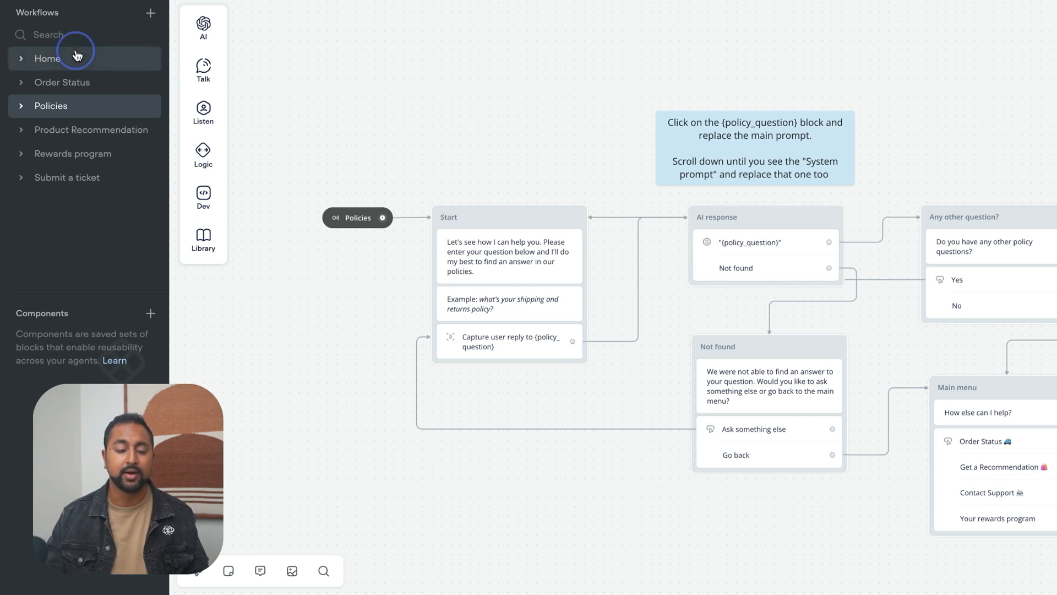
{"action": "left_click", "coordinate": [47, 58]}
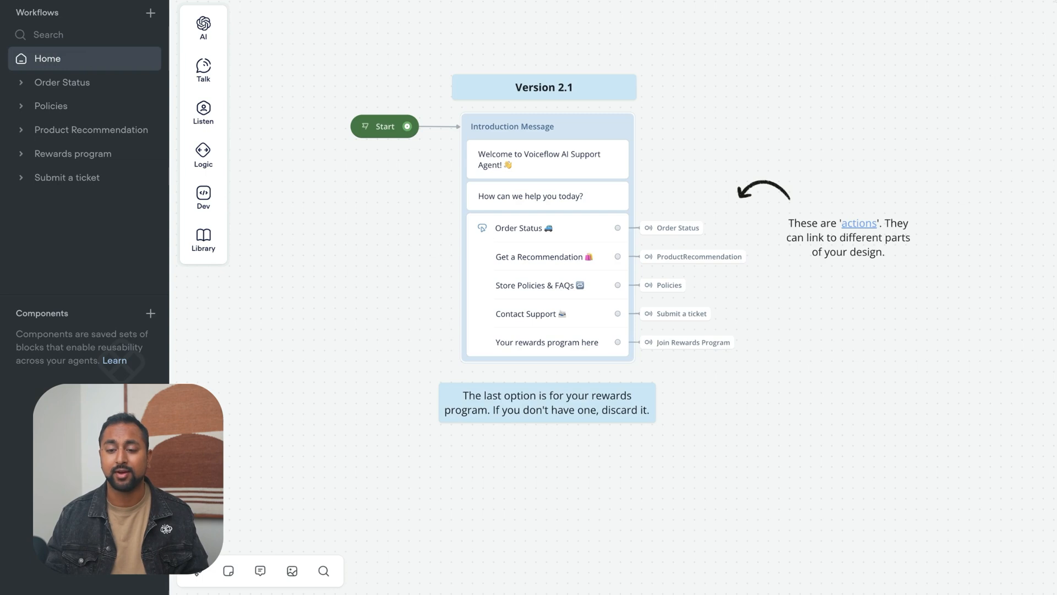
{"action": "mouse_move", "coordinate": [569, 156]}
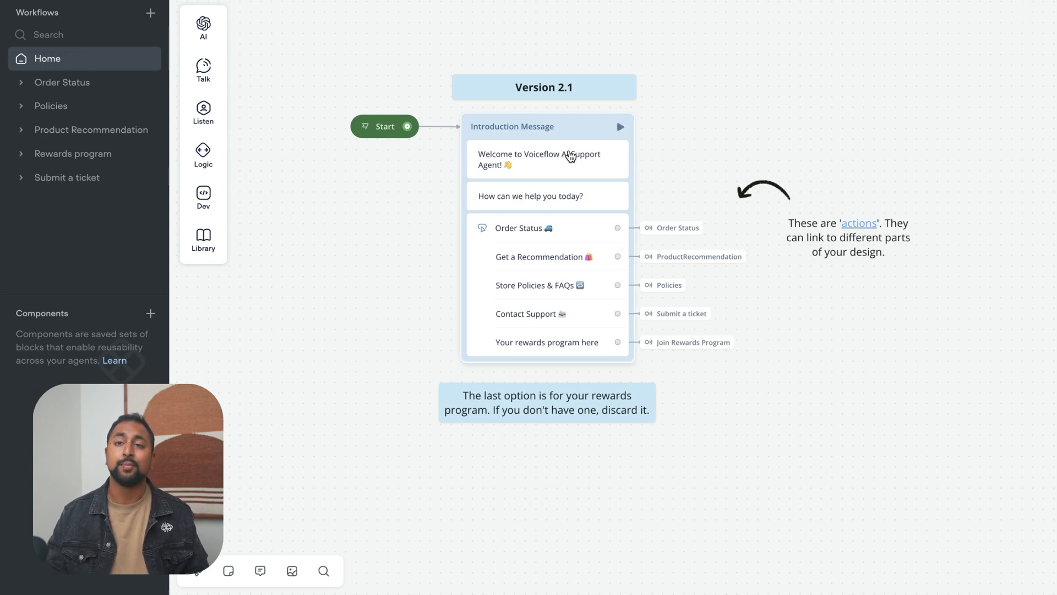